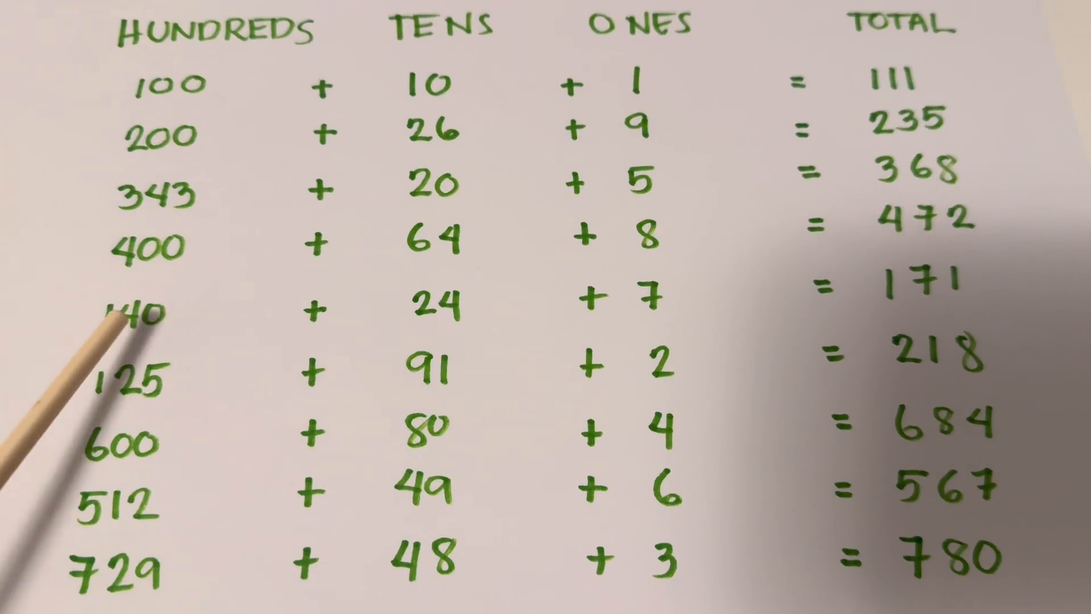
{"action": "mouse_move", "coordinate": [348, 328]}
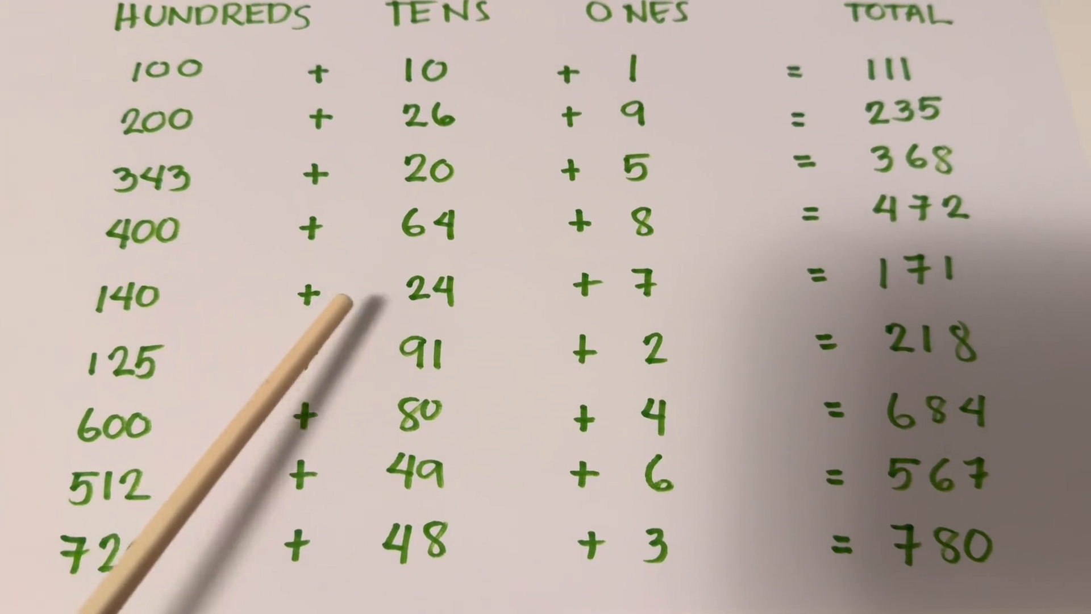